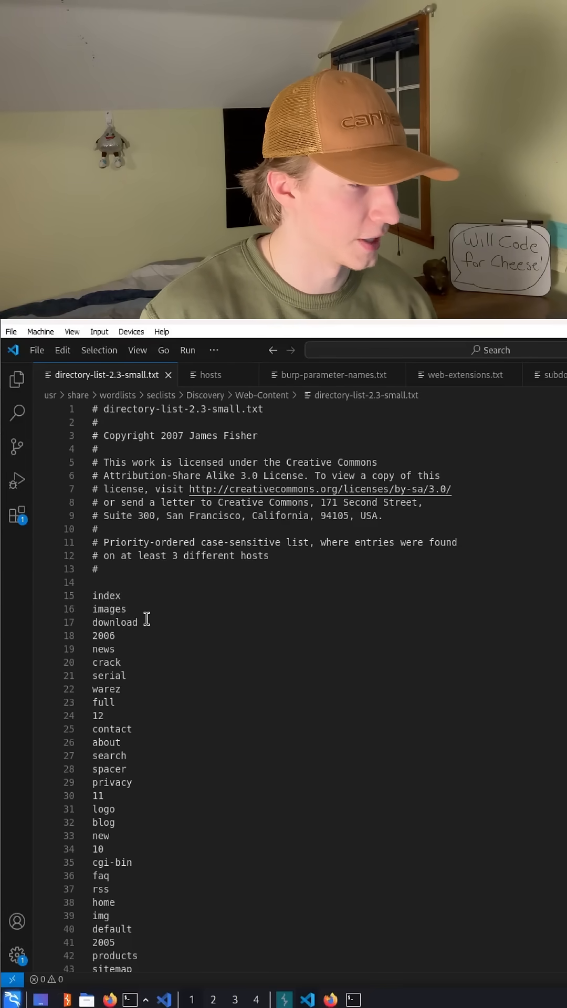
scroll(down, 3)
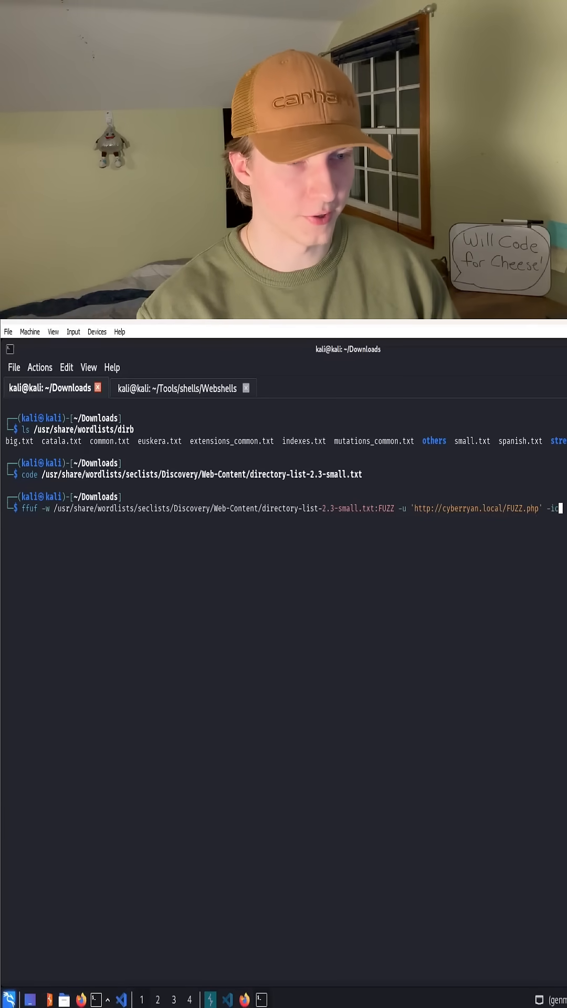
- Run the ffuf scan, revealing index, upload, login and search with status 200
key(Return)
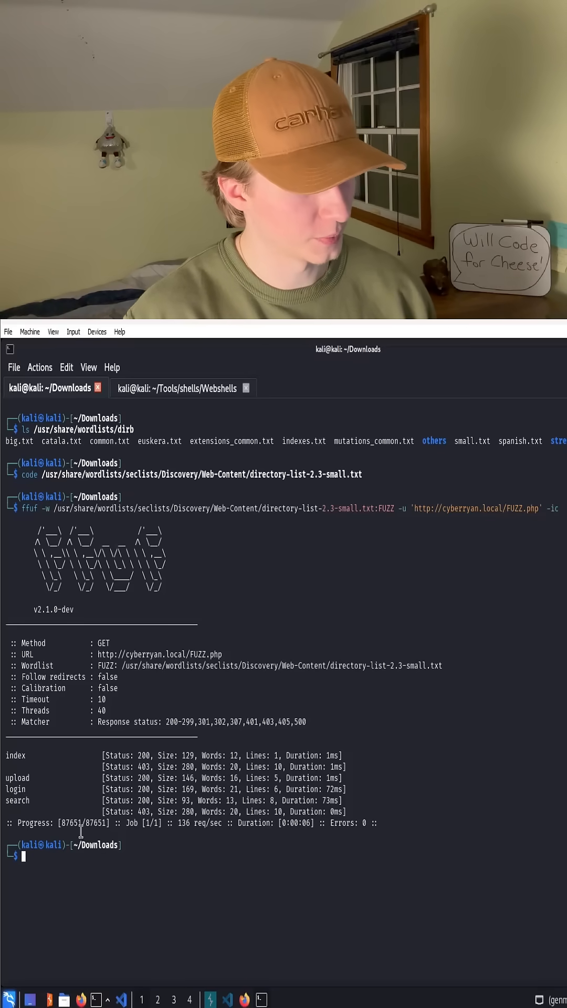
mouse_move(384, 594)
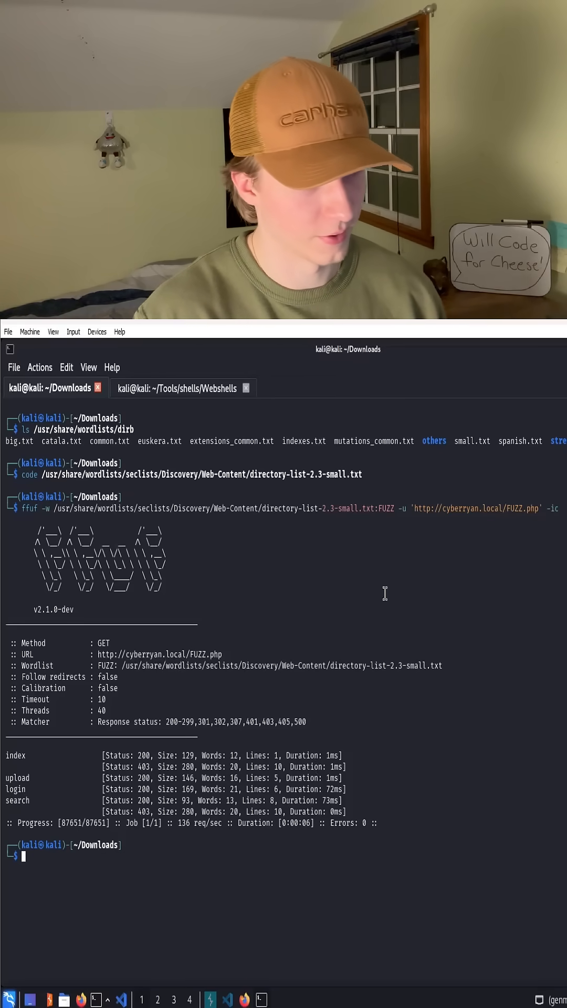